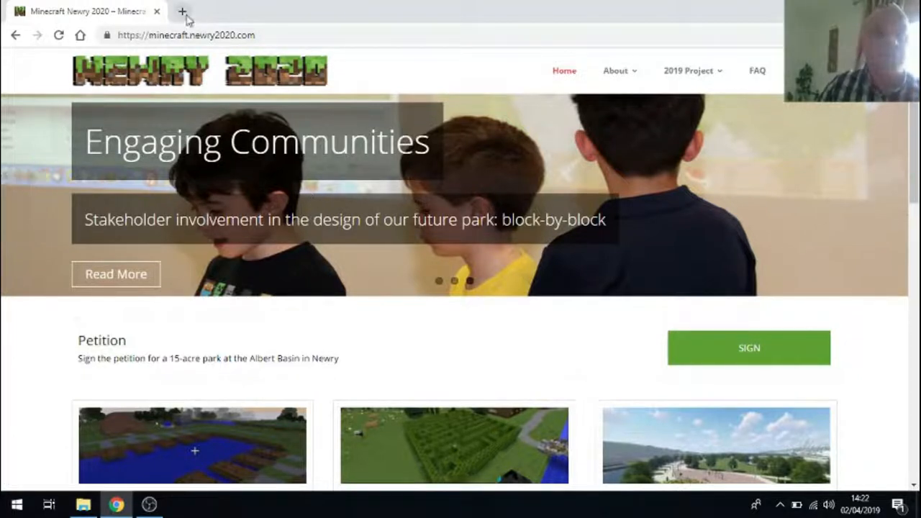
mouse_move(183, 11)
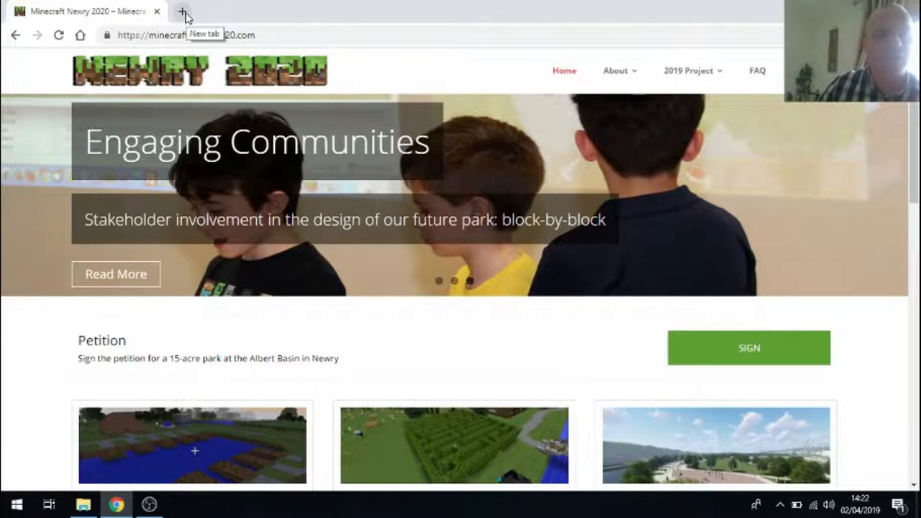
Step: Search 'java install' in a new Chrome tab and open the 'Download Free Java Software' result
left_click(184, 11)
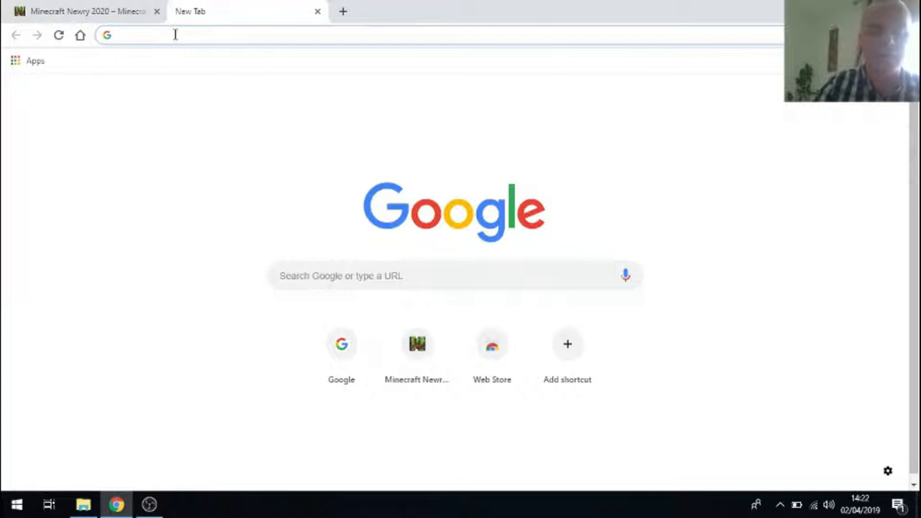
type("java")
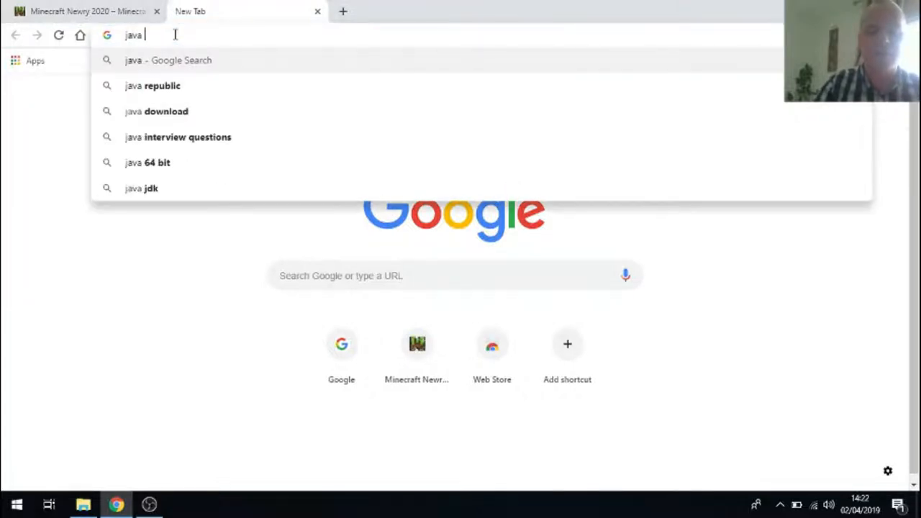
type("install")
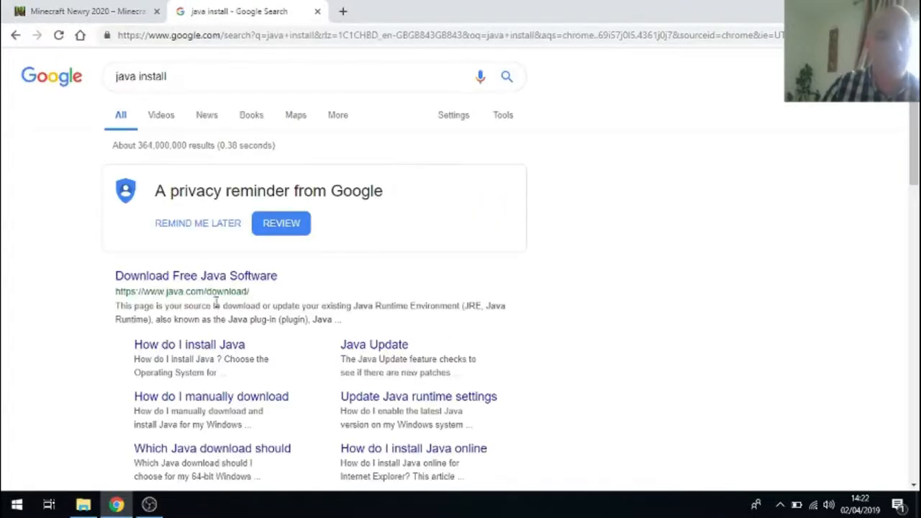
left_click(196, 276)
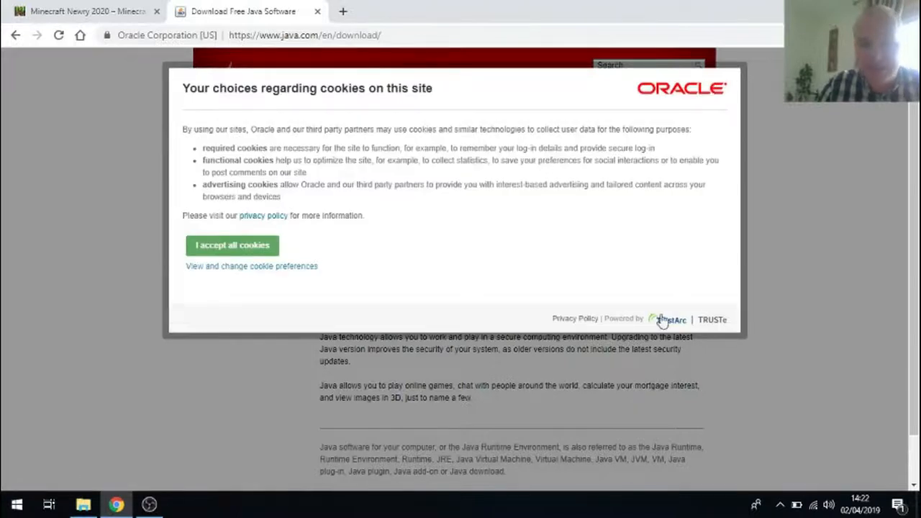
Step: Accept all cookies, download the Java 8 Update 201 Windows installer, and run it
left_click(231, 245)
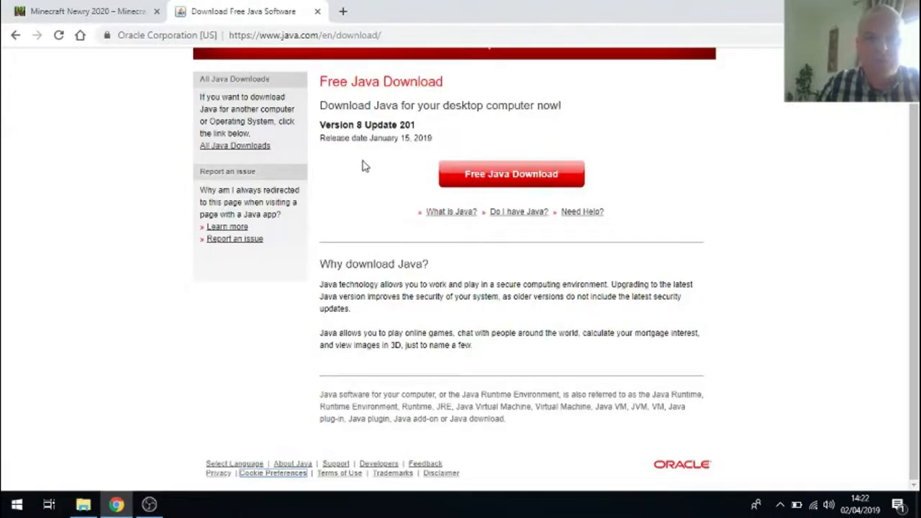
scroll("up", 3)
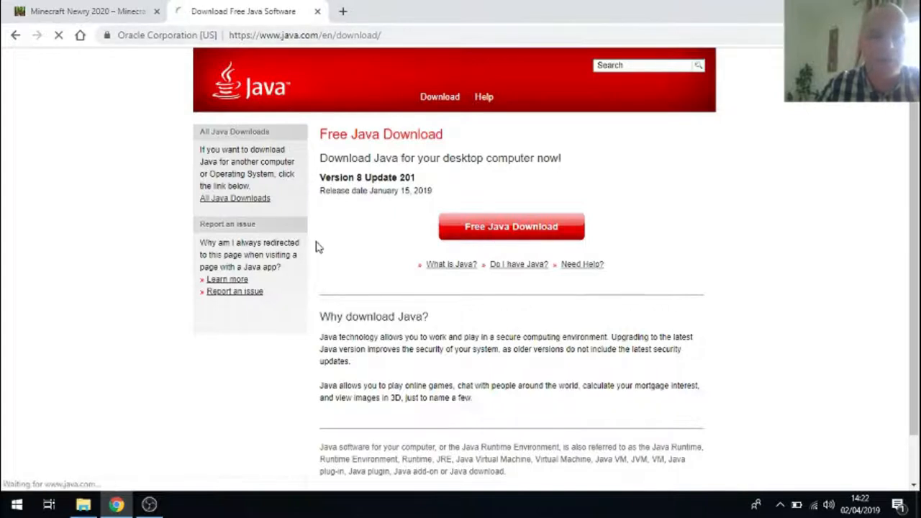
left_click(511, 226)
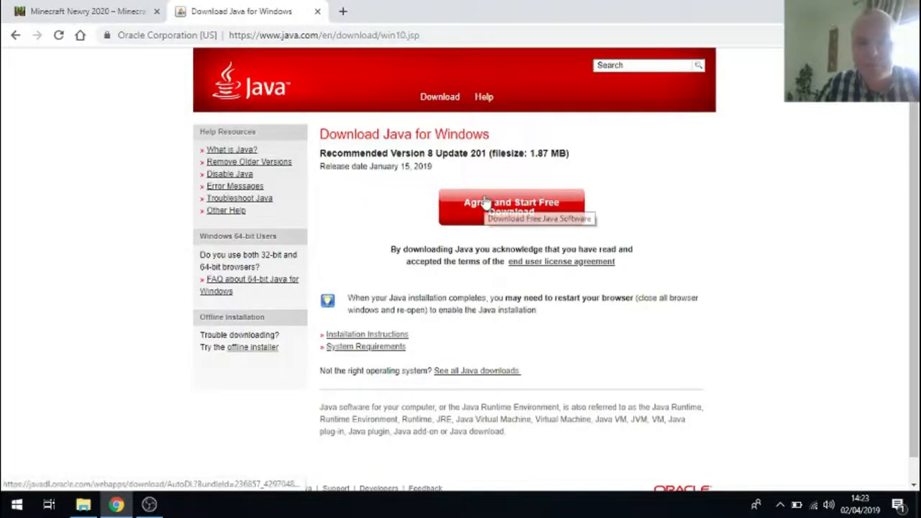
left_click(510, 207)
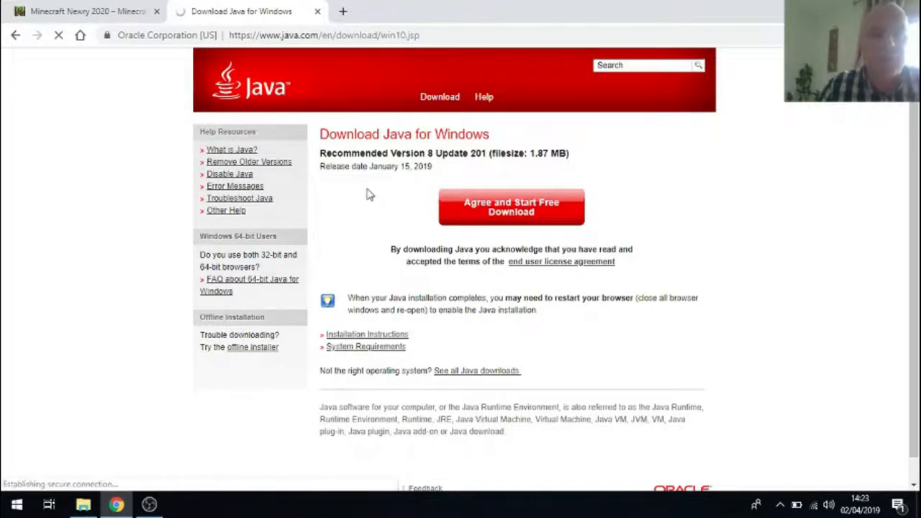
left_click(511, 207)
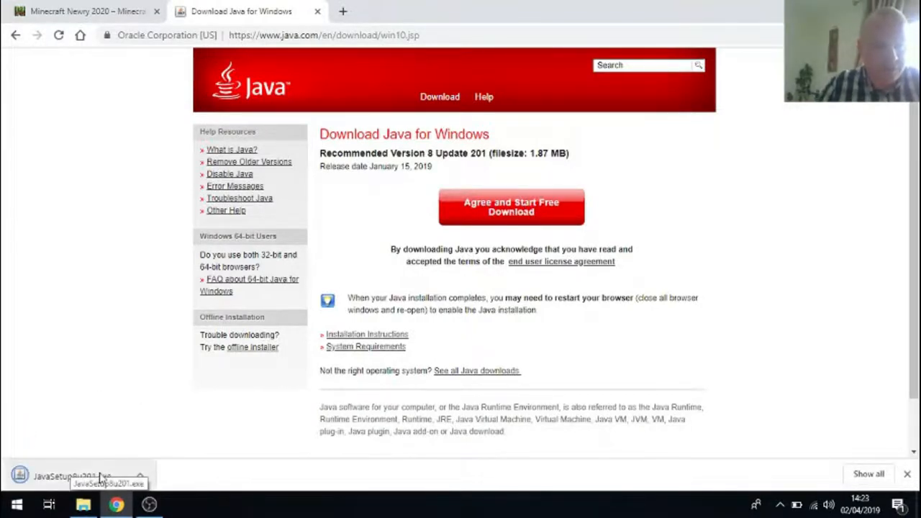
left_click(72, 475)
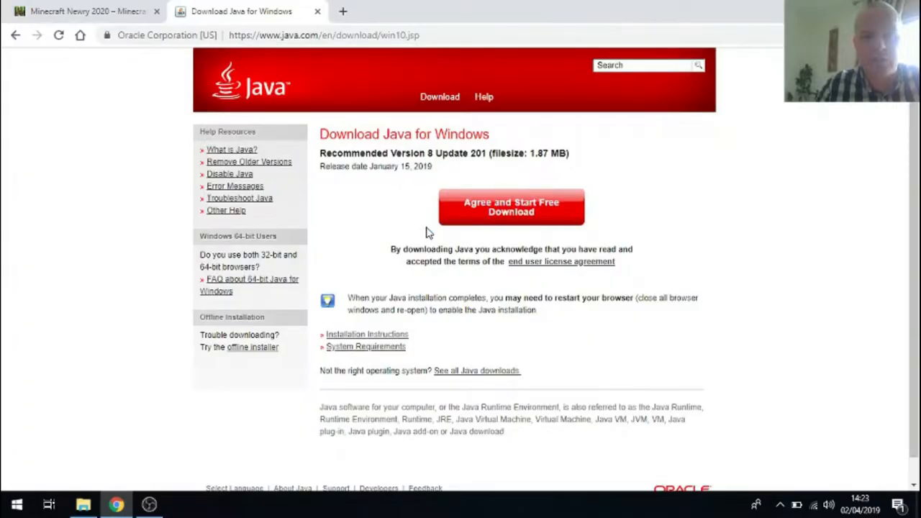
Step: Run Java 8 Update 201 setup, accepting the license and Java SE roadmap notices
left_click(511, 206)
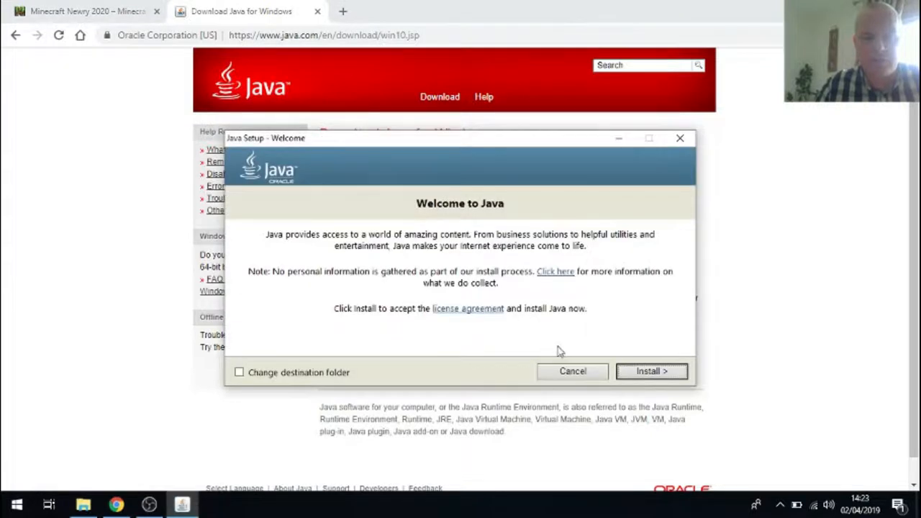
left_click(651, 371)
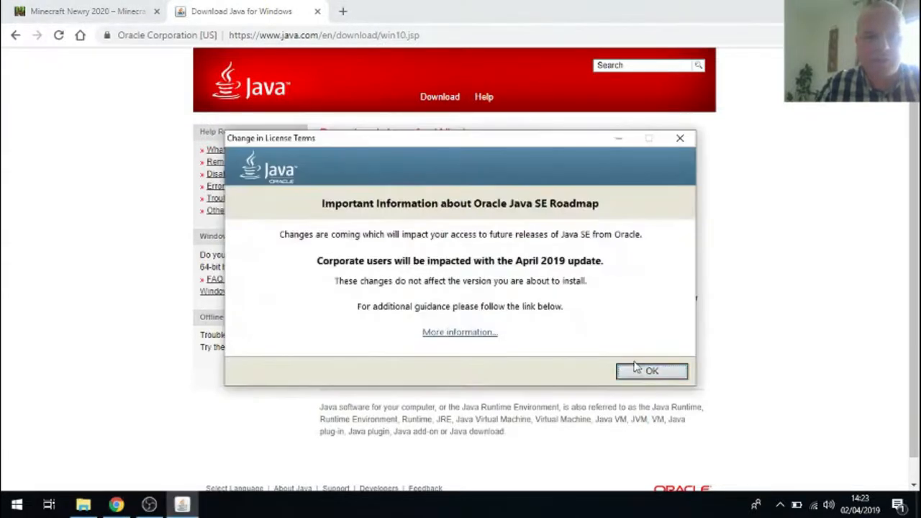
left_click(651, 371)
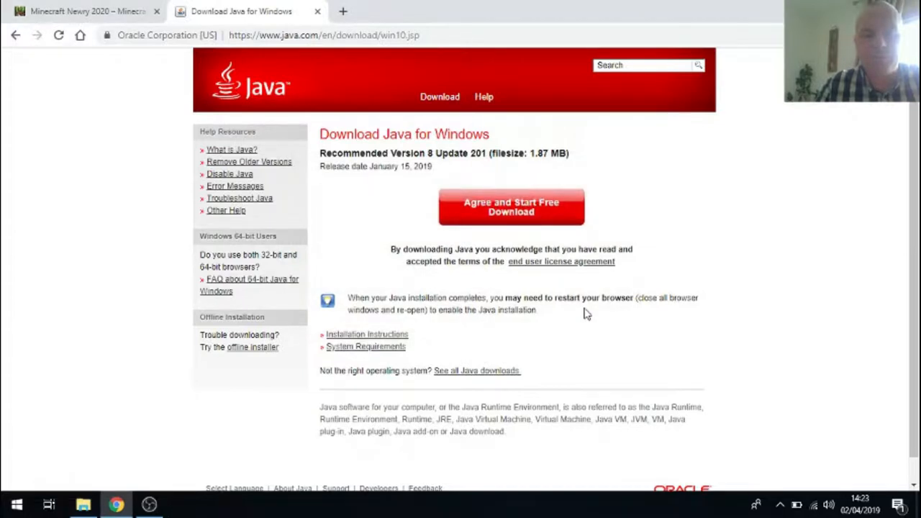
left_click(511, 207)
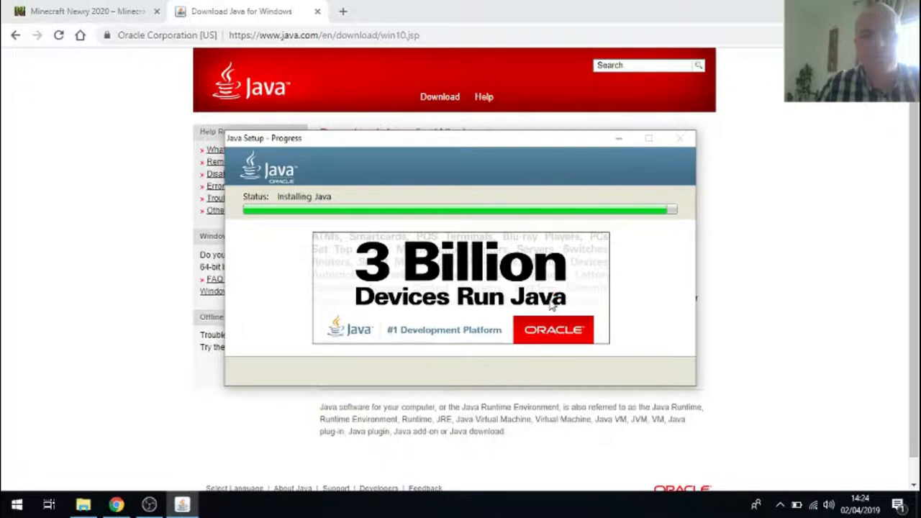
mouse_move(558, 298)
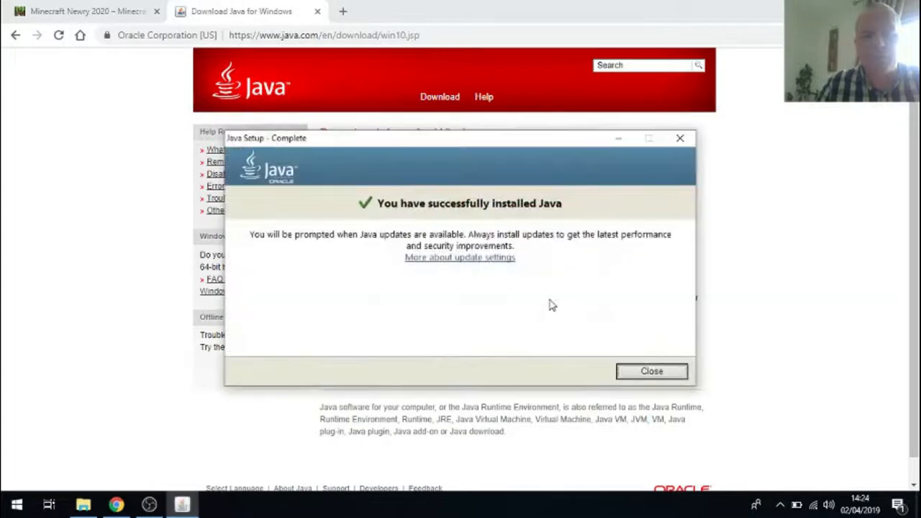
mouse_move(651, 371)
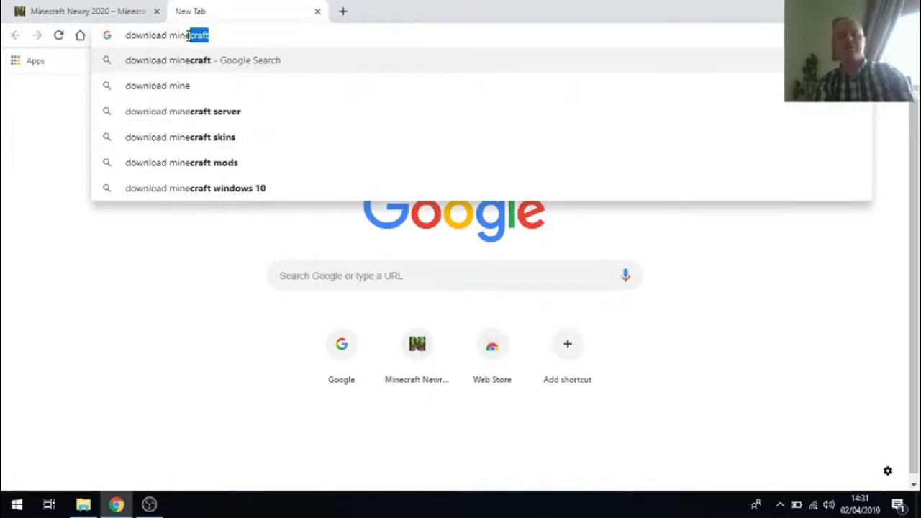
Step: Open the Minecraft: Java Edition download result, download MinecraftInstaller.msi and run it
key("Return")
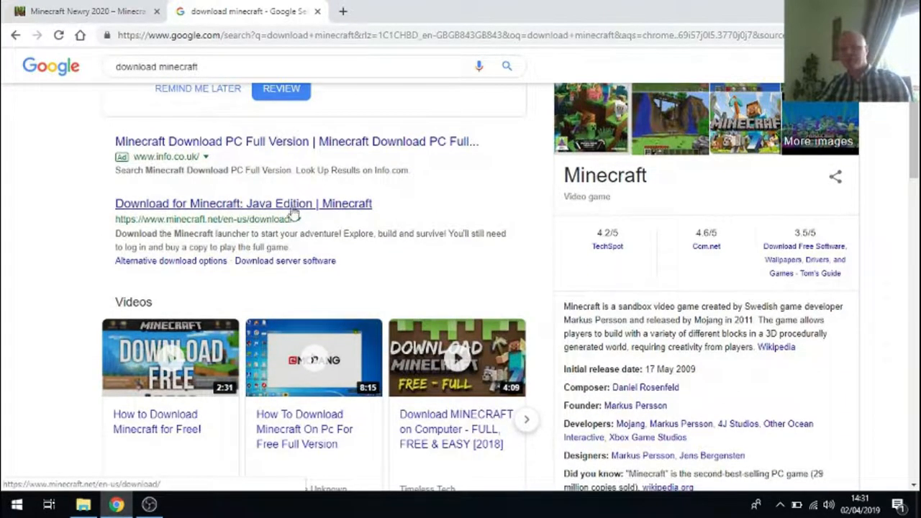
left_click(244, 203)
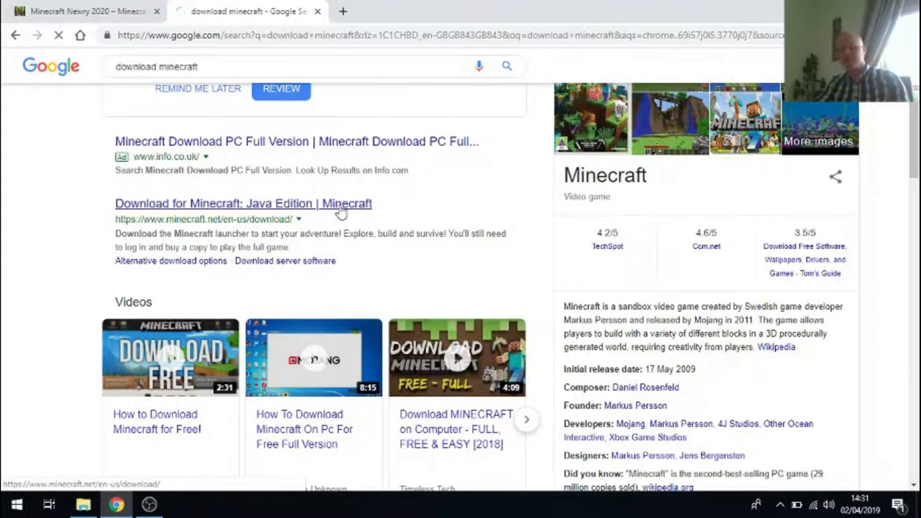
left_click(243, 203)
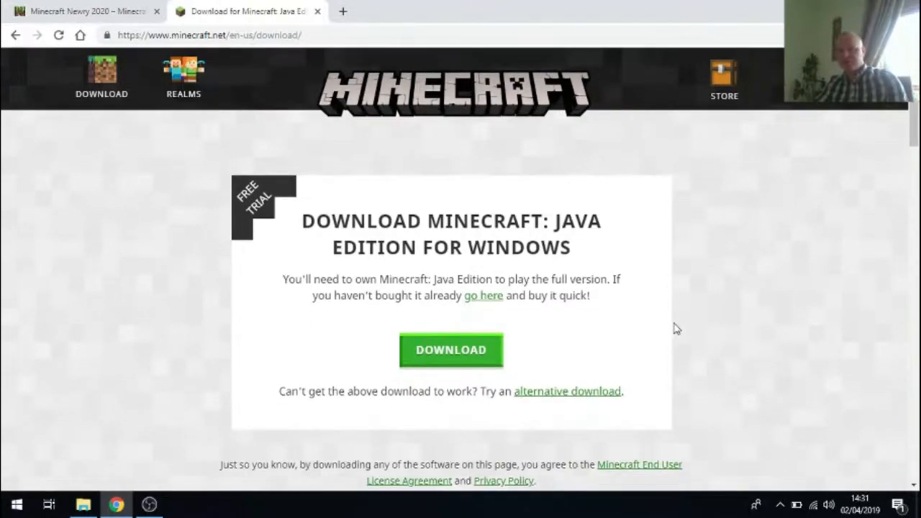
mouse_move(432, 178)
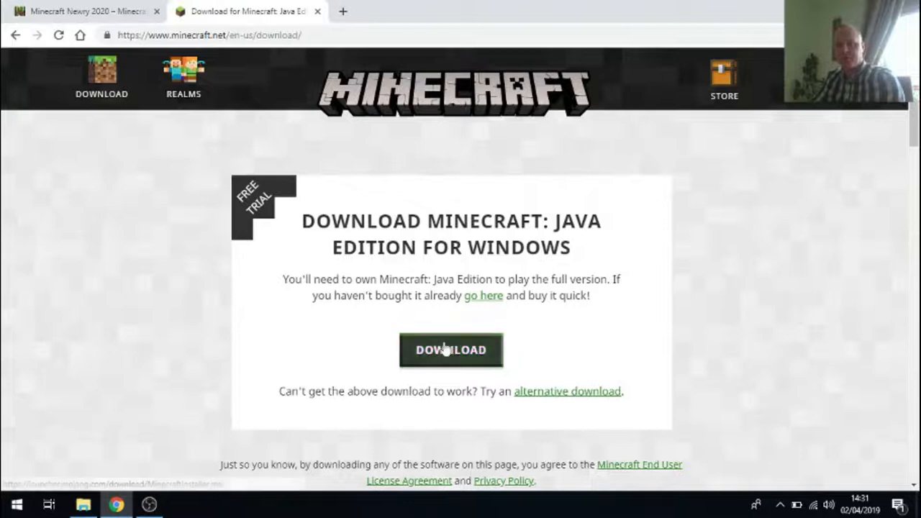
left_click(451, 350)
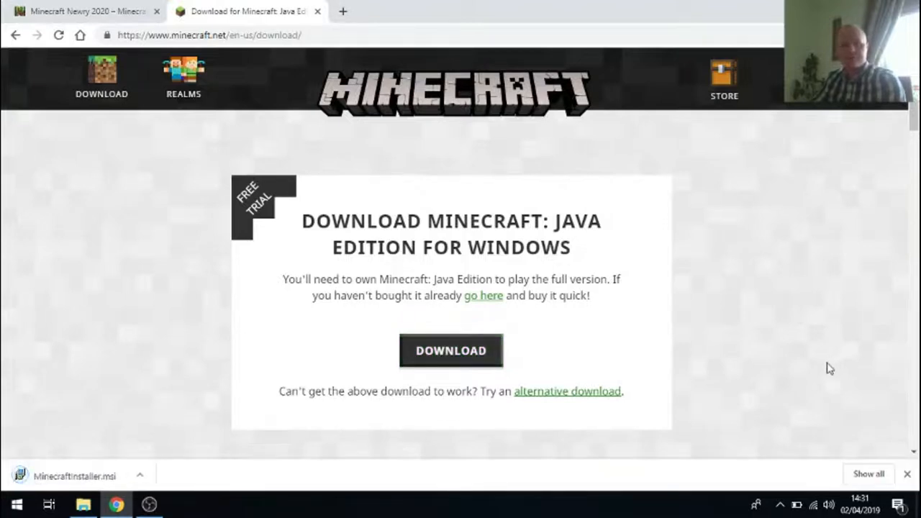
mouse_move(69, 482)
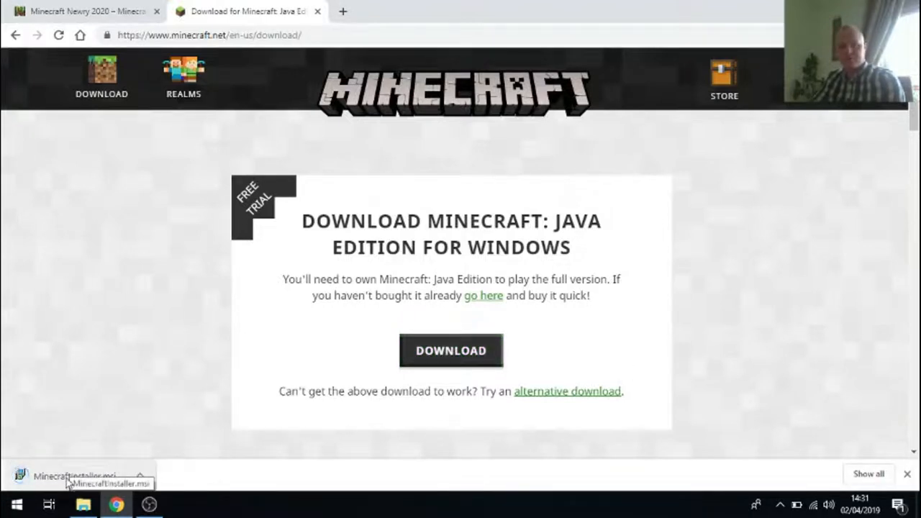
left_click(74, 476)
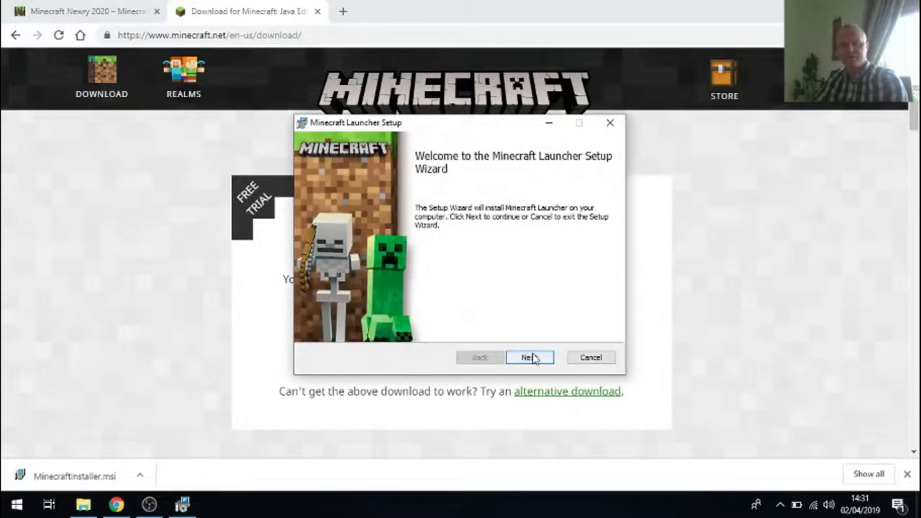
Step: Complete the setup wizard's Next, Install and Finish pages so the launcher starts updating
left_click(530, 357)
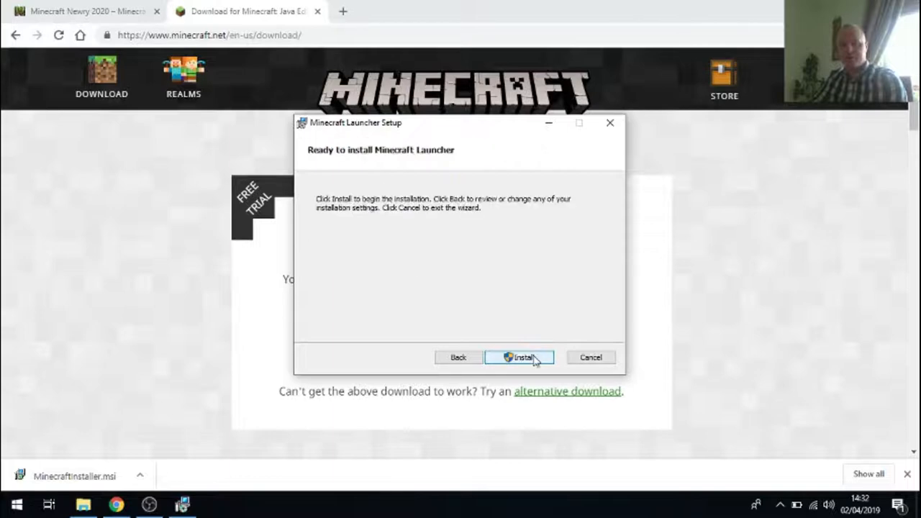
left_click(519, 358)
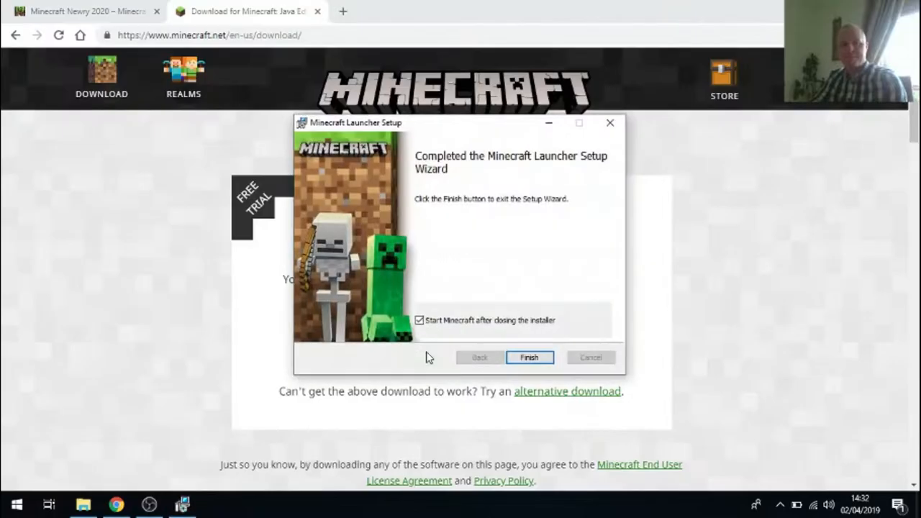
left_click(529, 358)
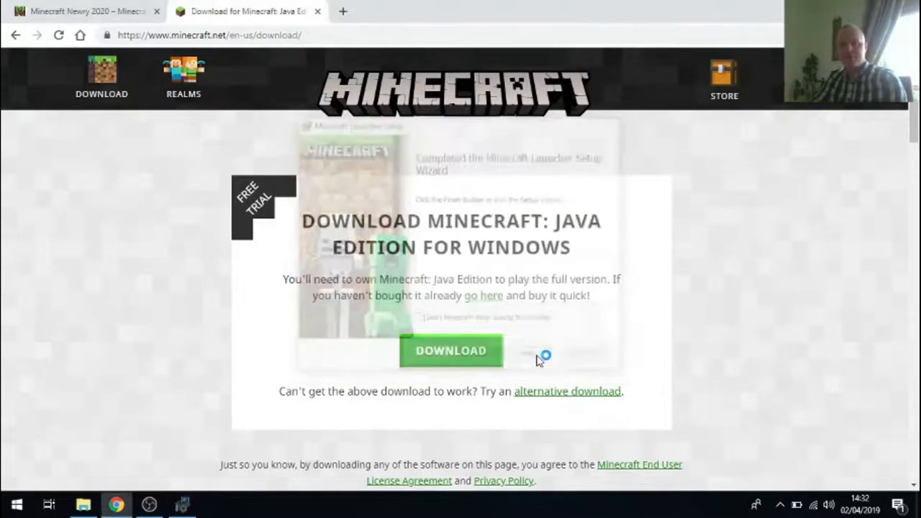
left_click(450, 350)
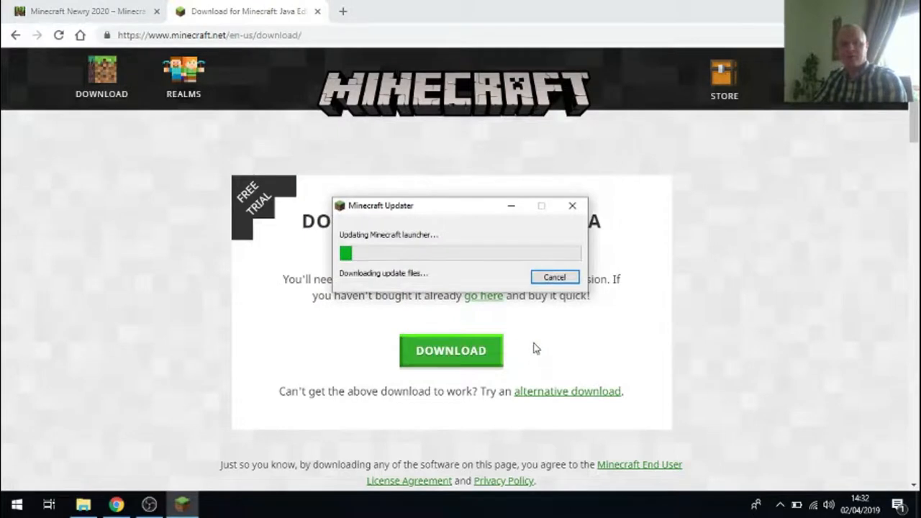
mouse_move(565, 334)
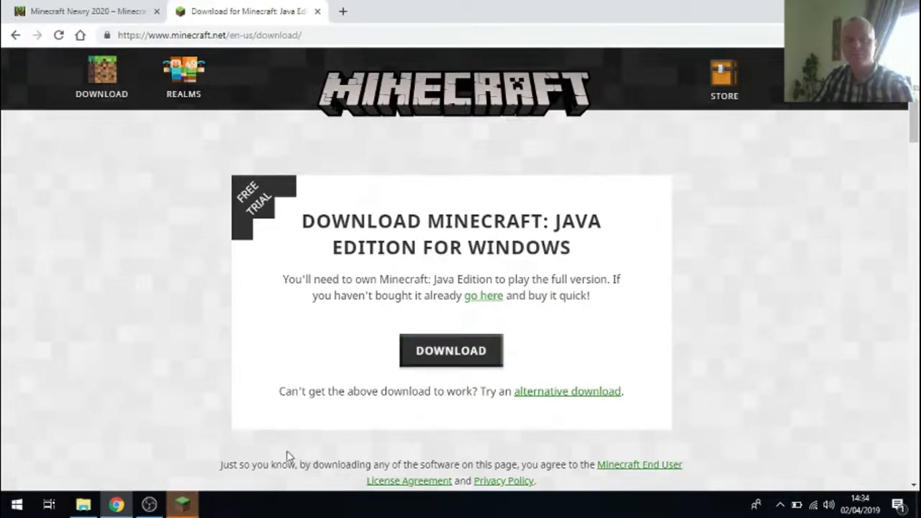
Step: Restore the launcher from the taskbar and submit the account email and password
left_click(182, 503)
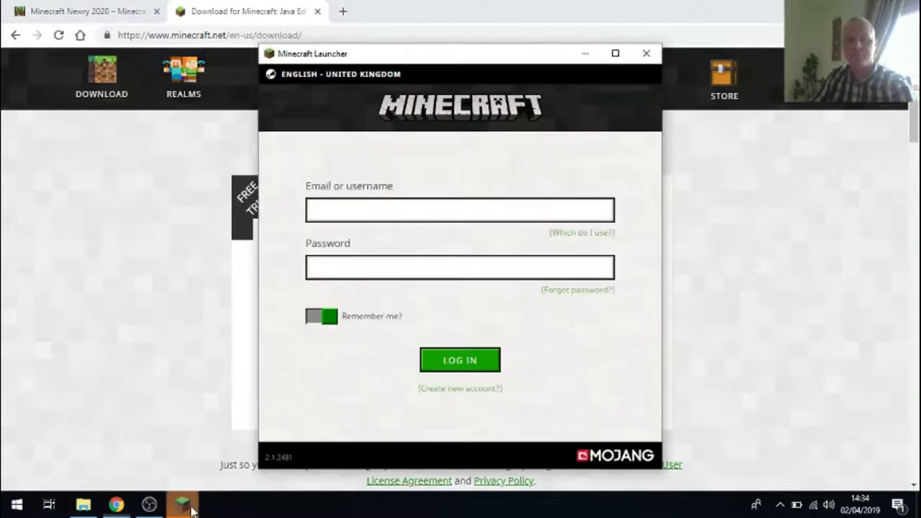
mouse_move(394, 386)
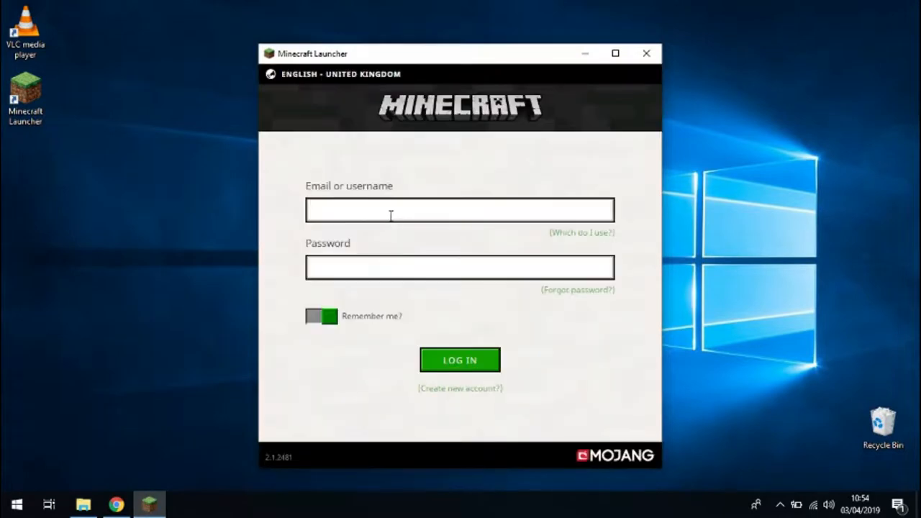
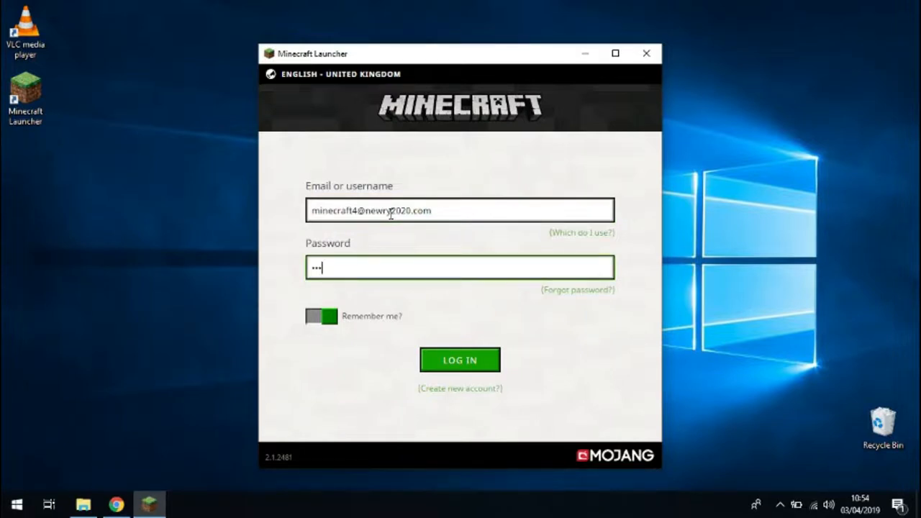
type("•")
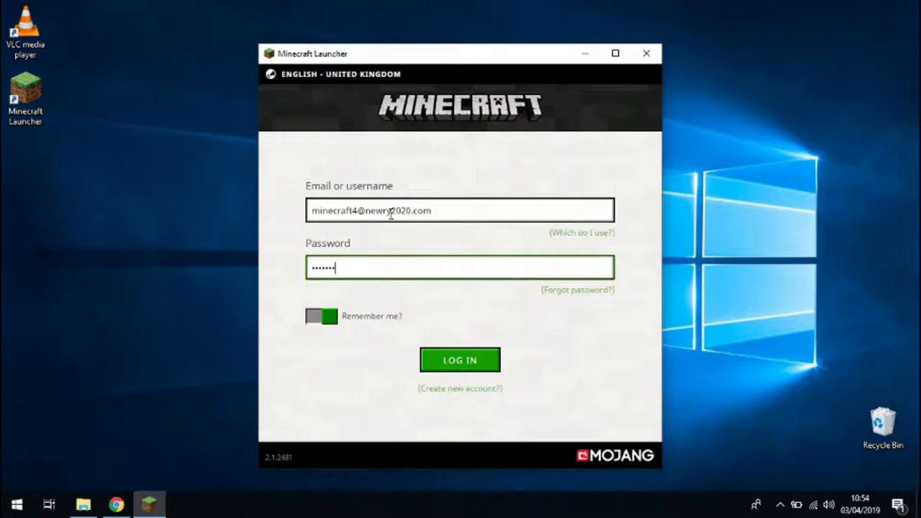
left_click(460, 359)
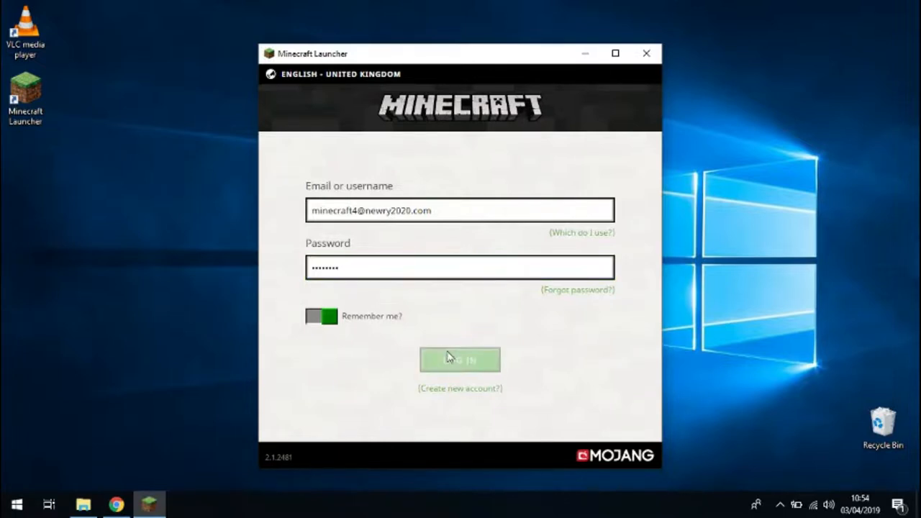
Step: Create a launch configuration named newry2020 using release 1.12.2 and save it
left_click(459, 360)
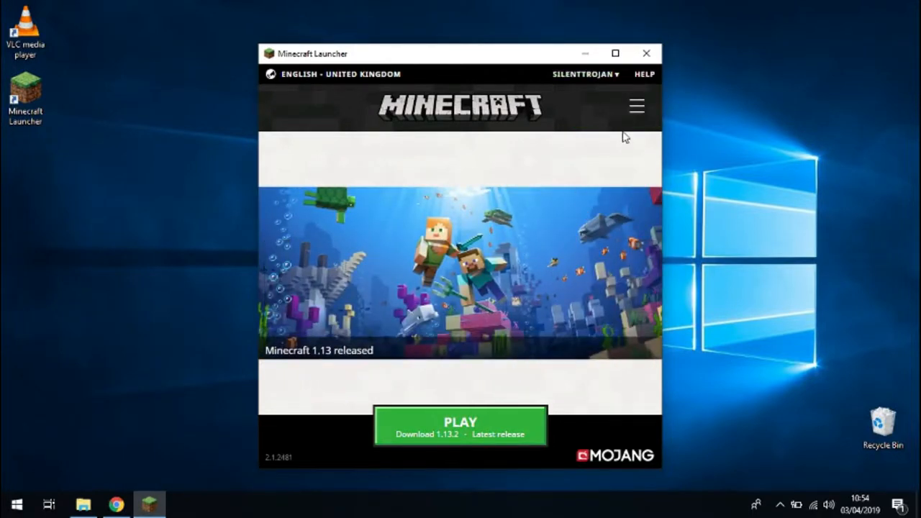
mouse_move(475, 369)
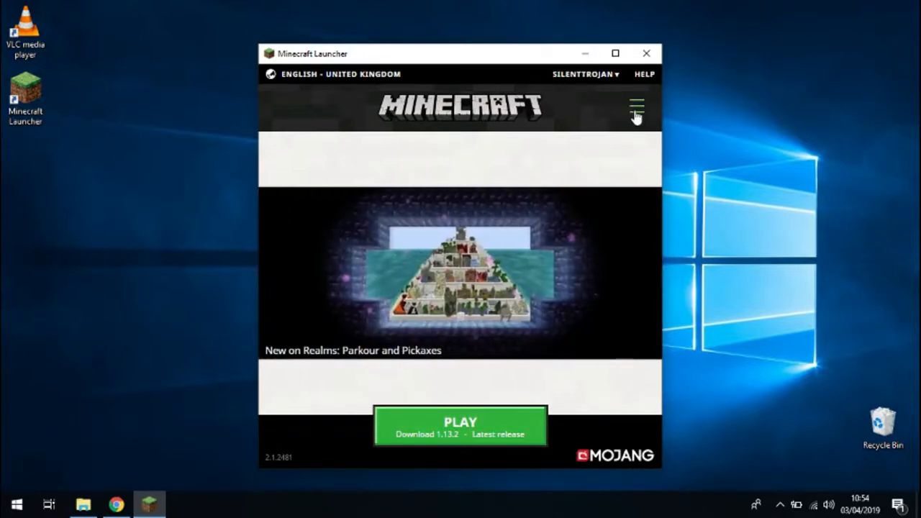
left_click(636, 106)
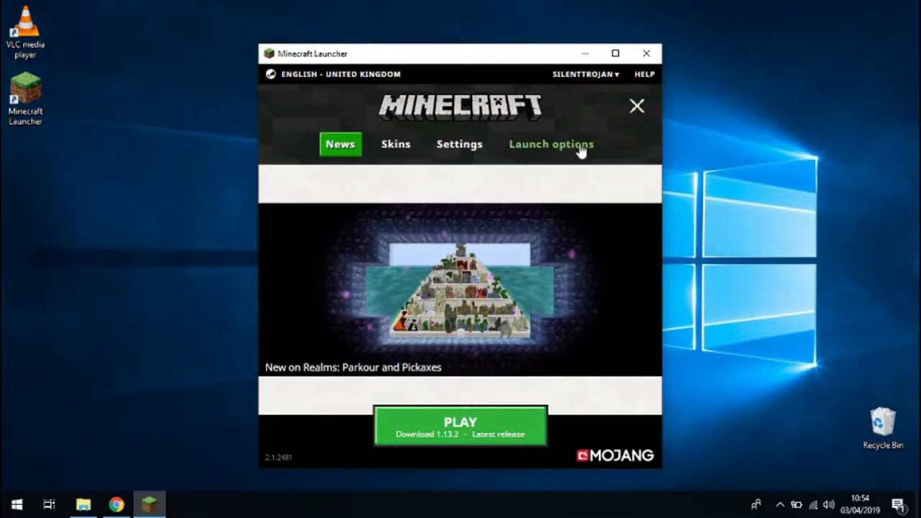
left_click(551, 144)
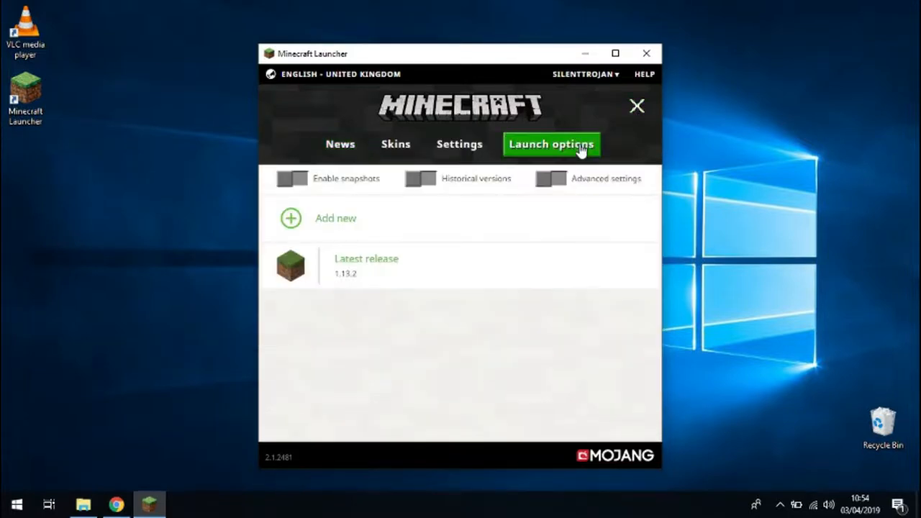
mouse_move(355, 221)
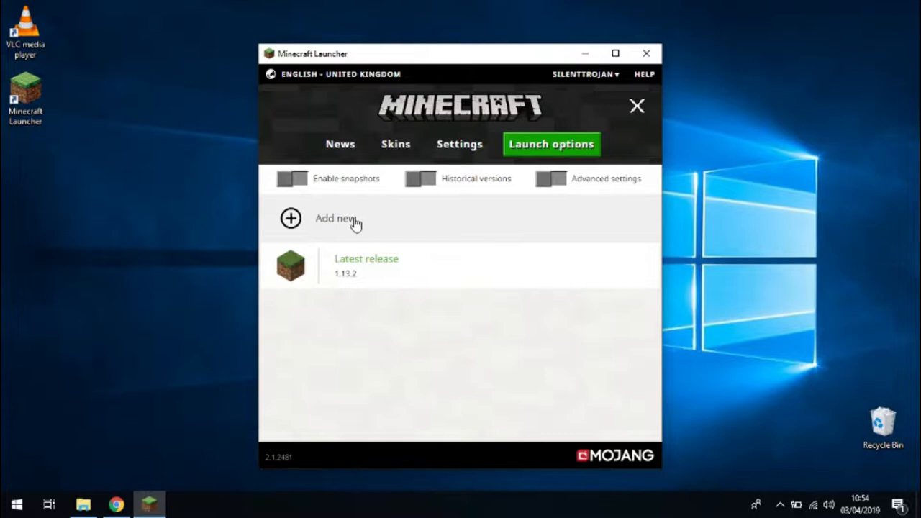
left_click(333, 218)
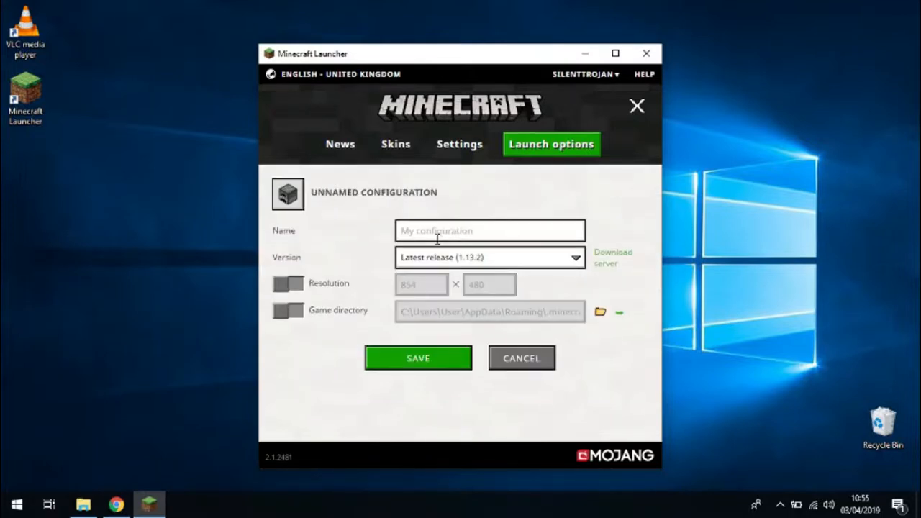
type("new")
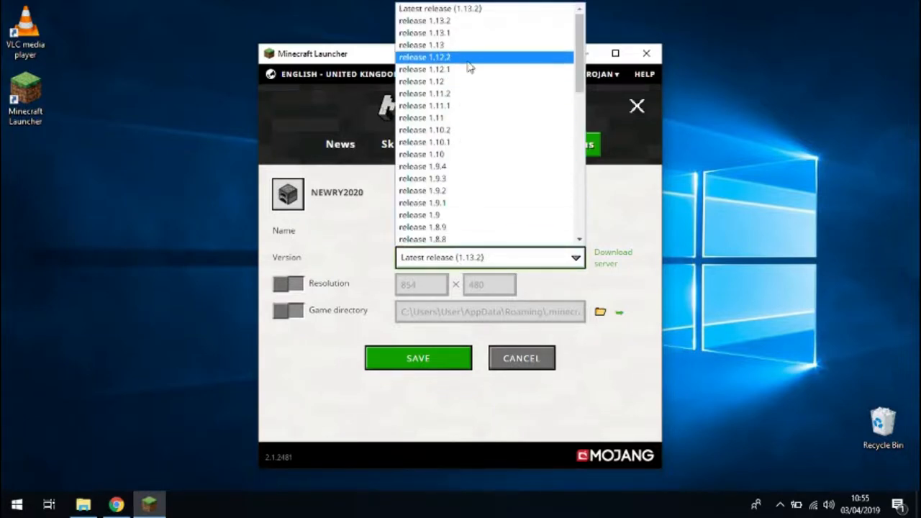
left_click(424, 57)
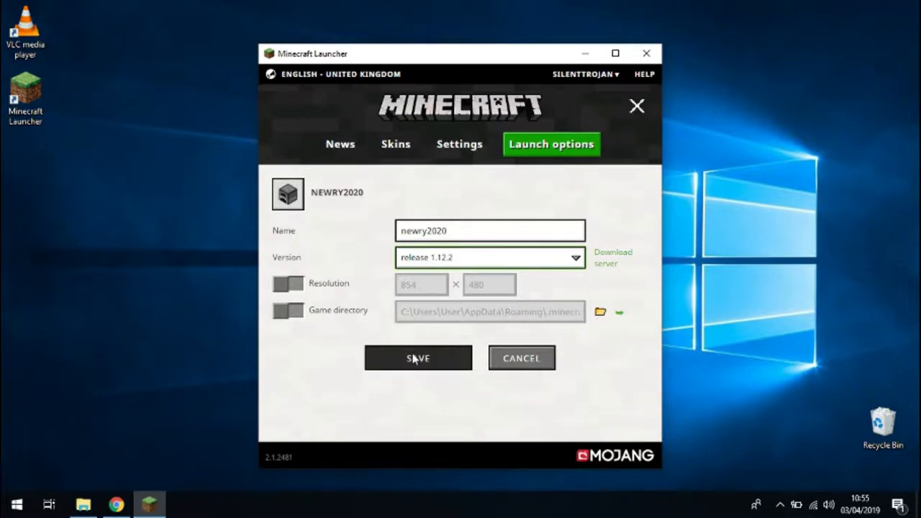
left_click(418, 358)
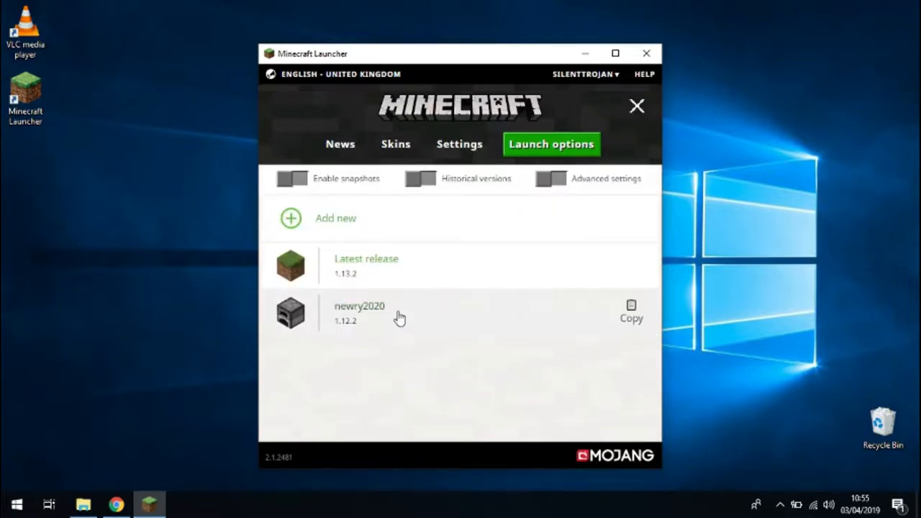
mouse_move(452, 332)
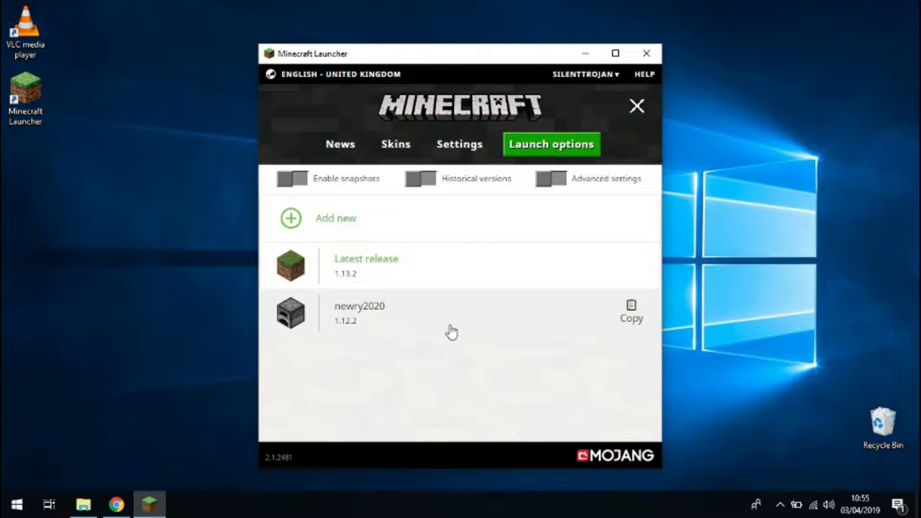
mouse_move(344, 157)
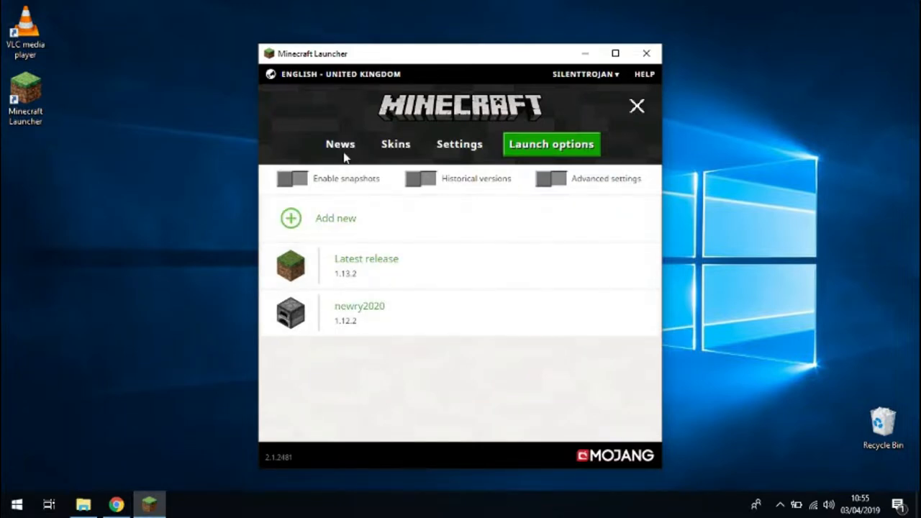
Step: Pick the newry2020 profile on the Play page and launch Minecraft 1.12.2
left_click(341, 144)
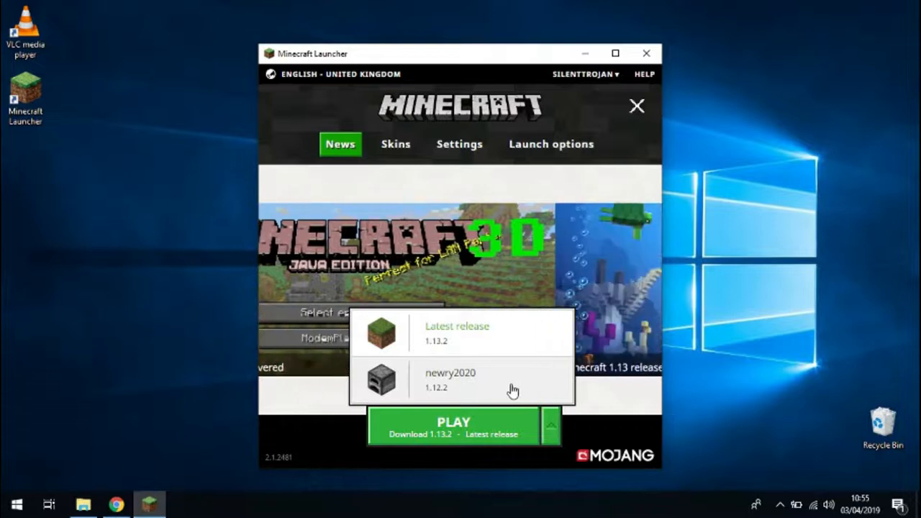
left_click(449, 380)
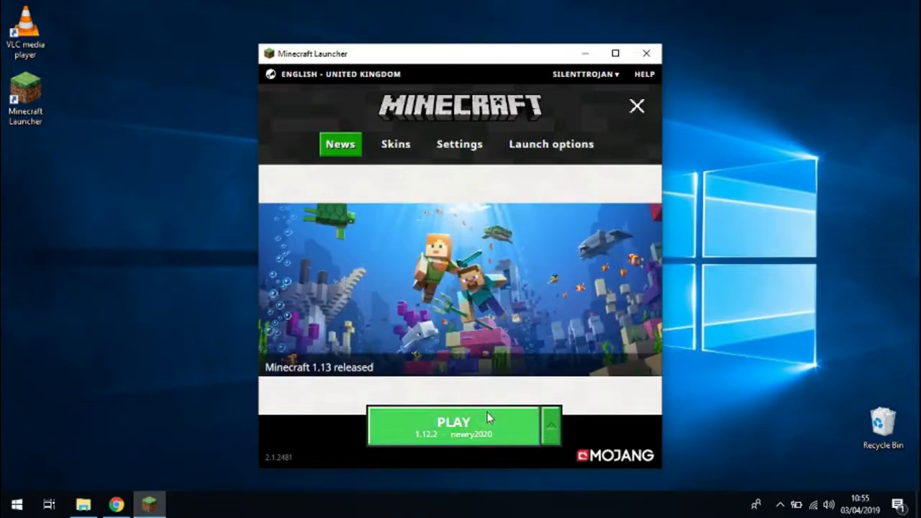
left_click(453, 424)
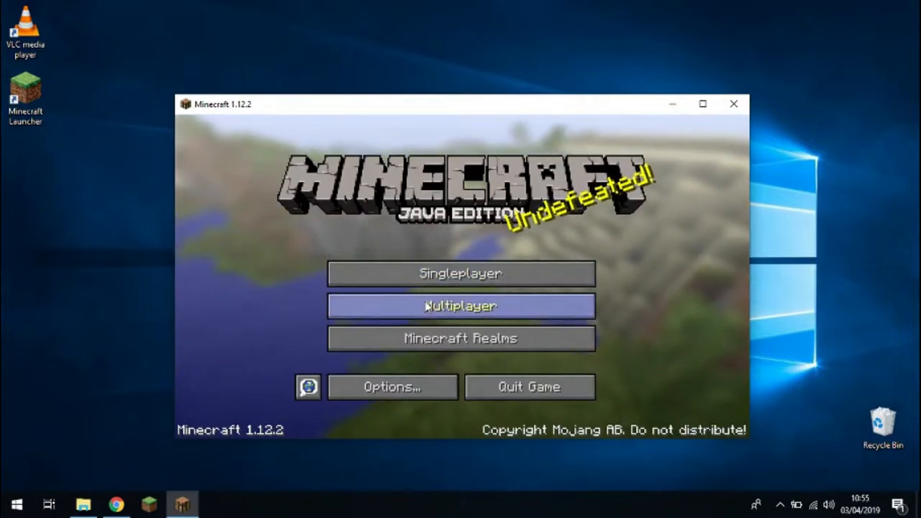
Step: Add 'Newry2020 Server' at play.newry2020.com through Multiplayer > Add Server
left_click(460, 306)
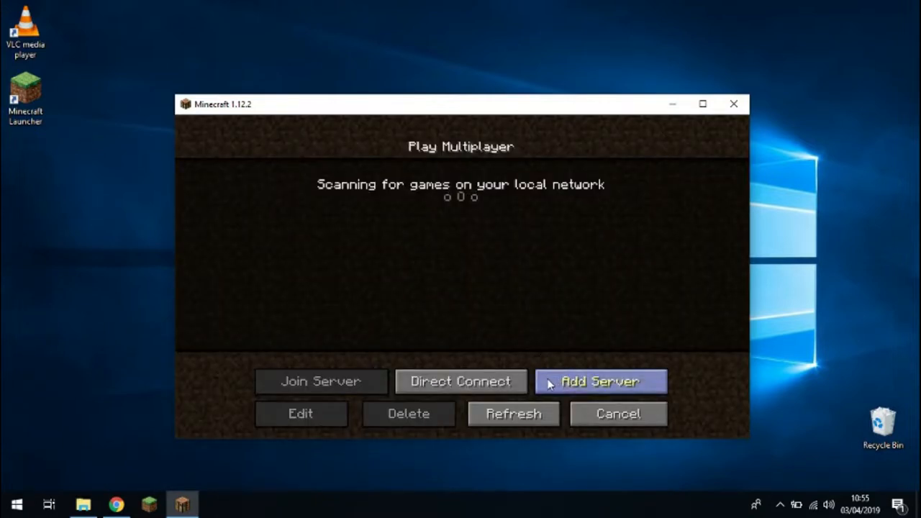
left_click(600, 381)
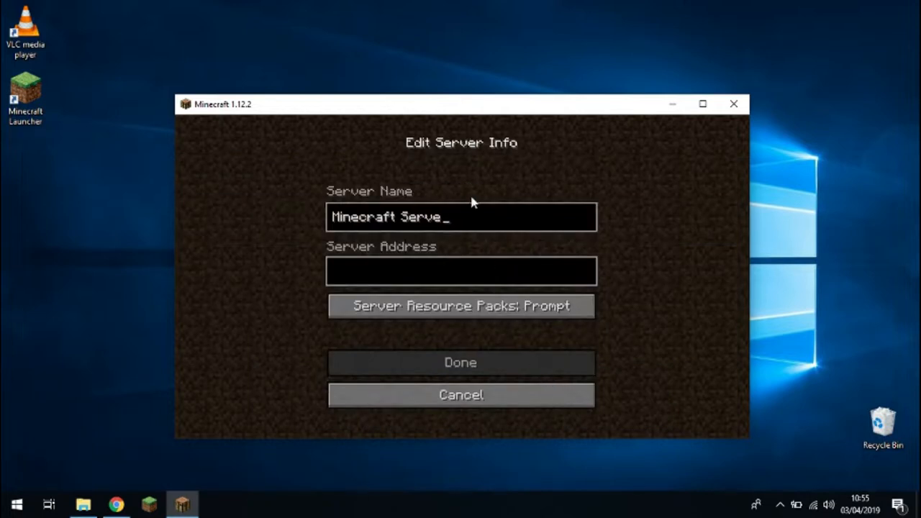
type("Newr")
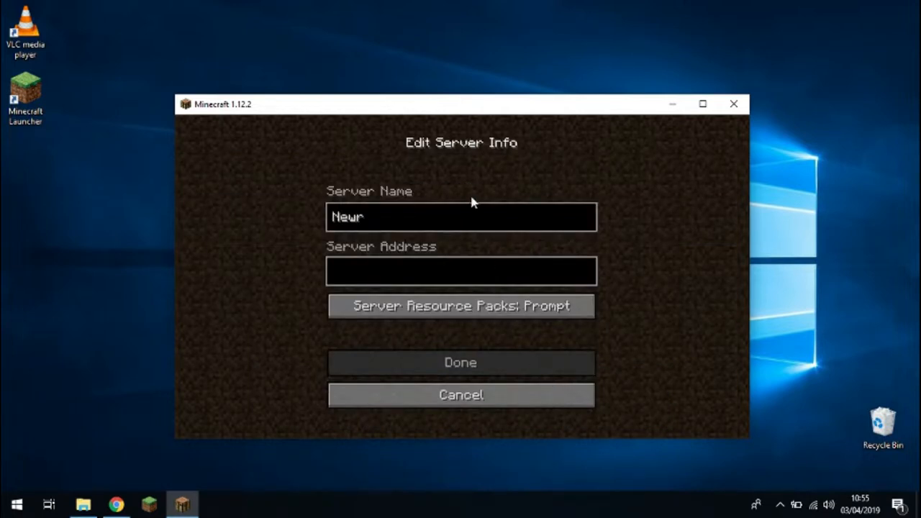
type("y2020")
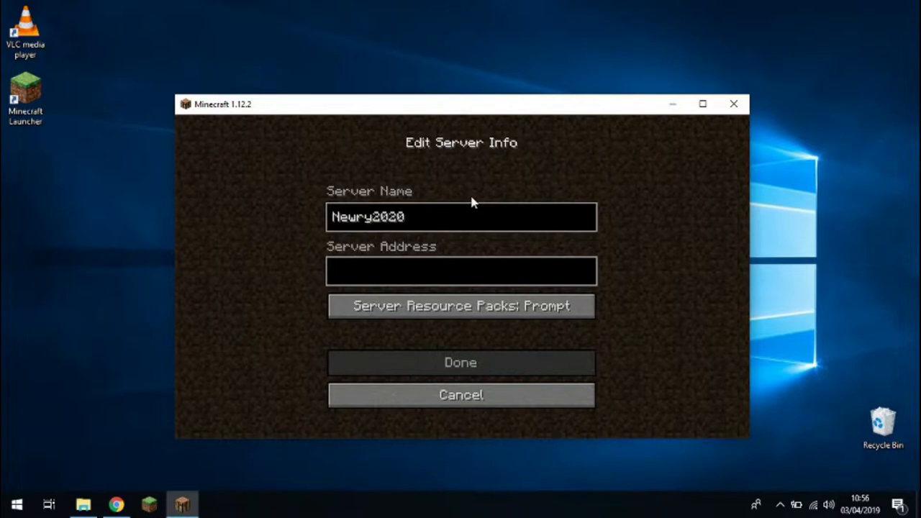
type("Server")
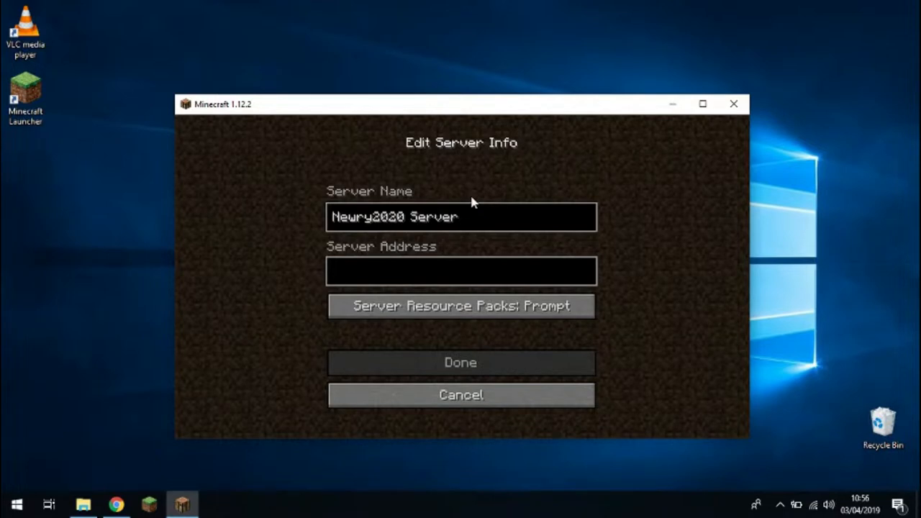
type("play.newry2020.com")
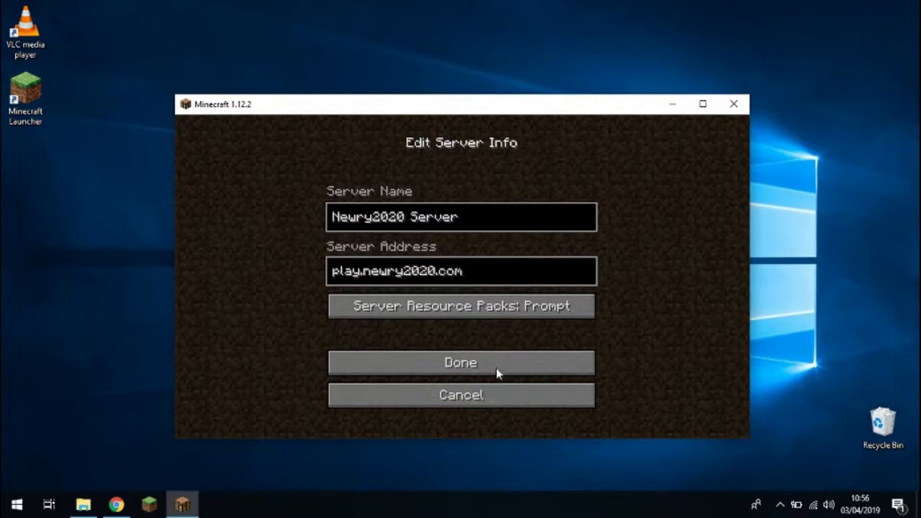
left_click(460, 362)
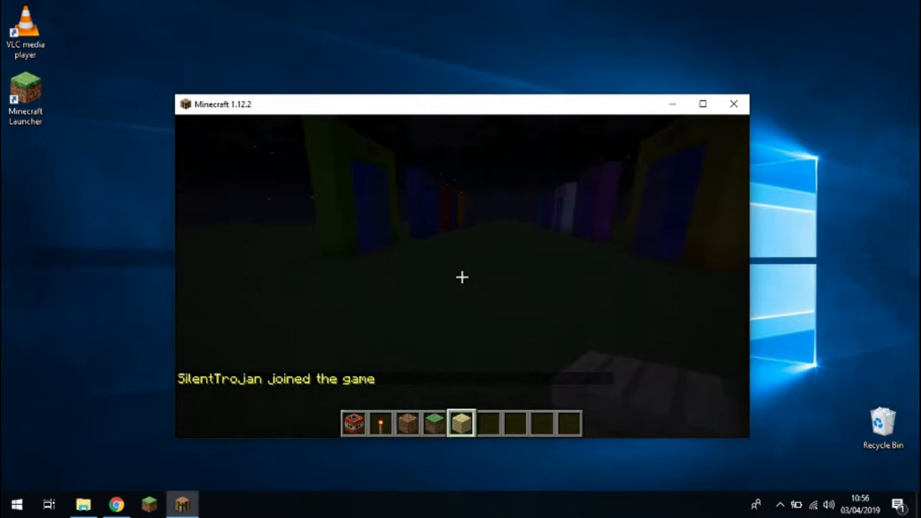
Step: Enter '/time set 0' in chat to turn the world to daylight
type("/time")
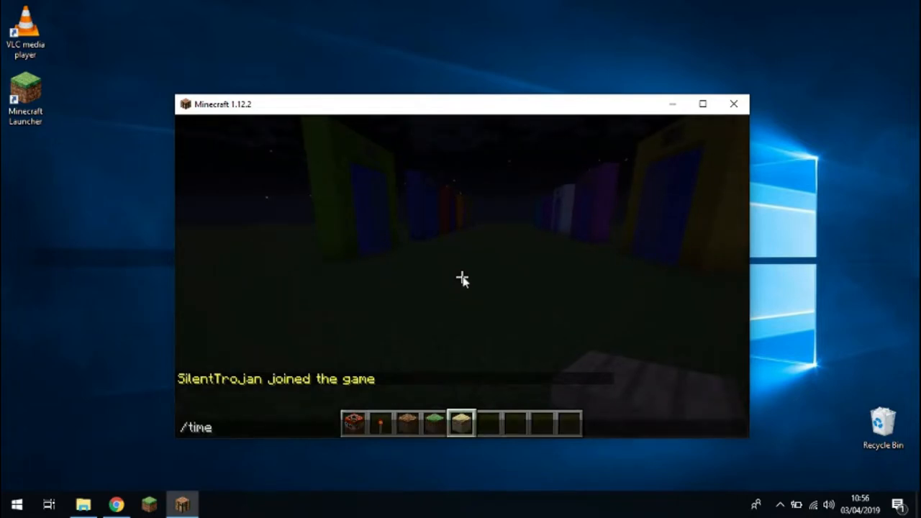
type("set 0")
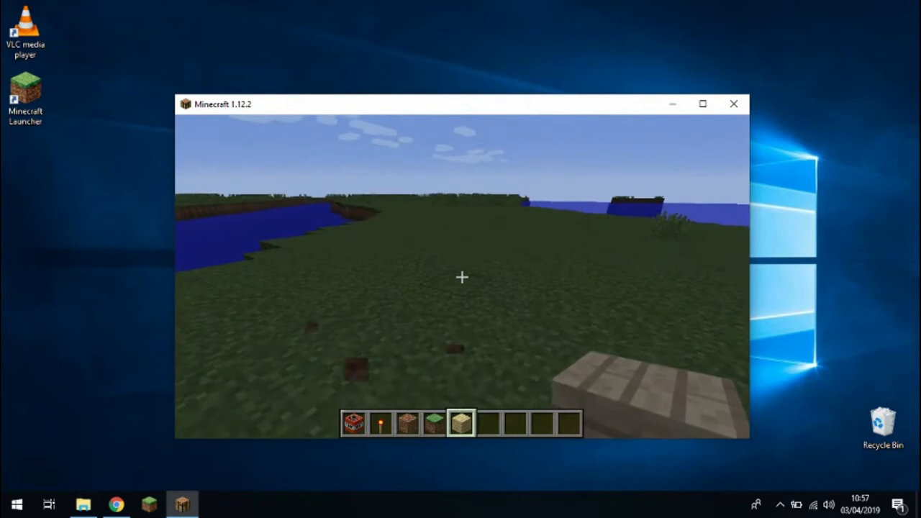
Step: Place Jungle Wood Planks from the creative inventory on the grass, then run /time set for 6:00 AM
key("e")
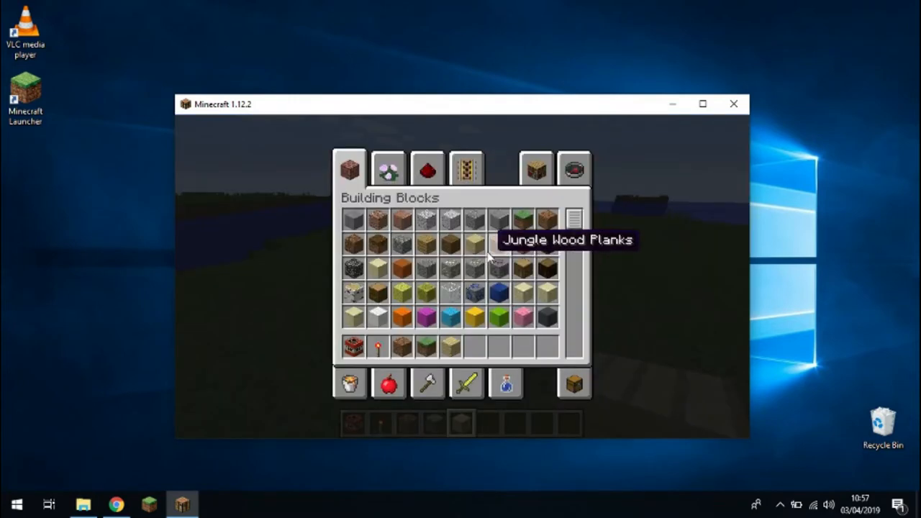
mouse_move(474, 348)
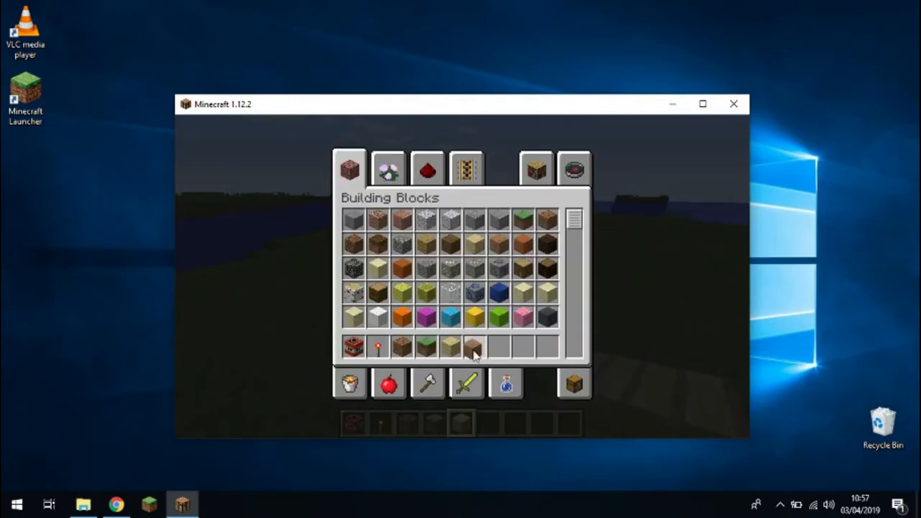
key("Escape")
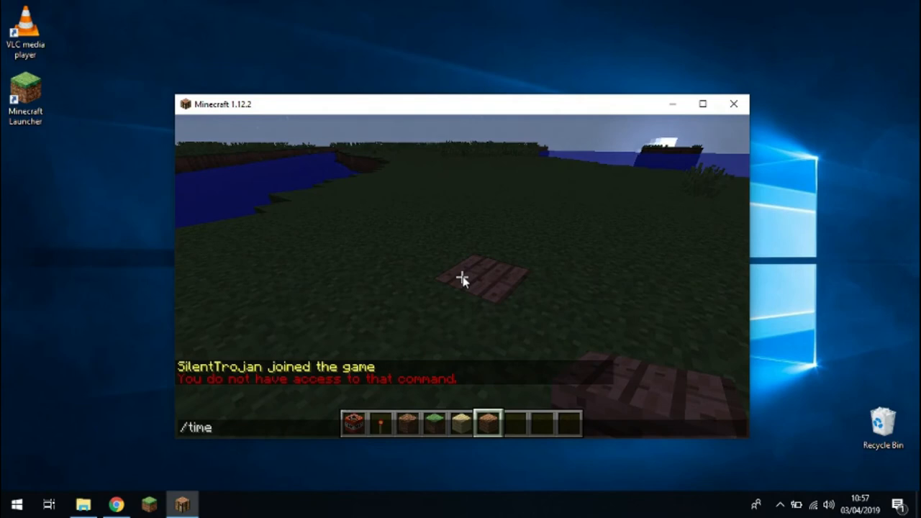
key("Return")
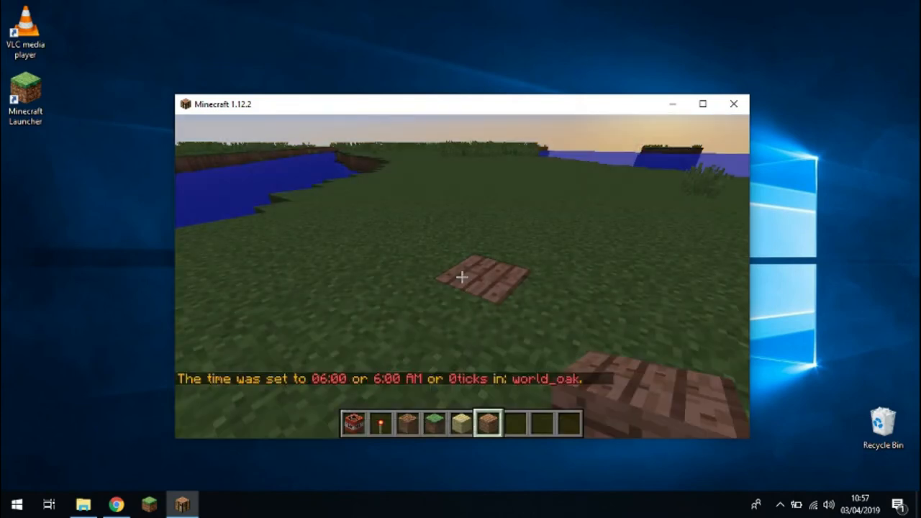